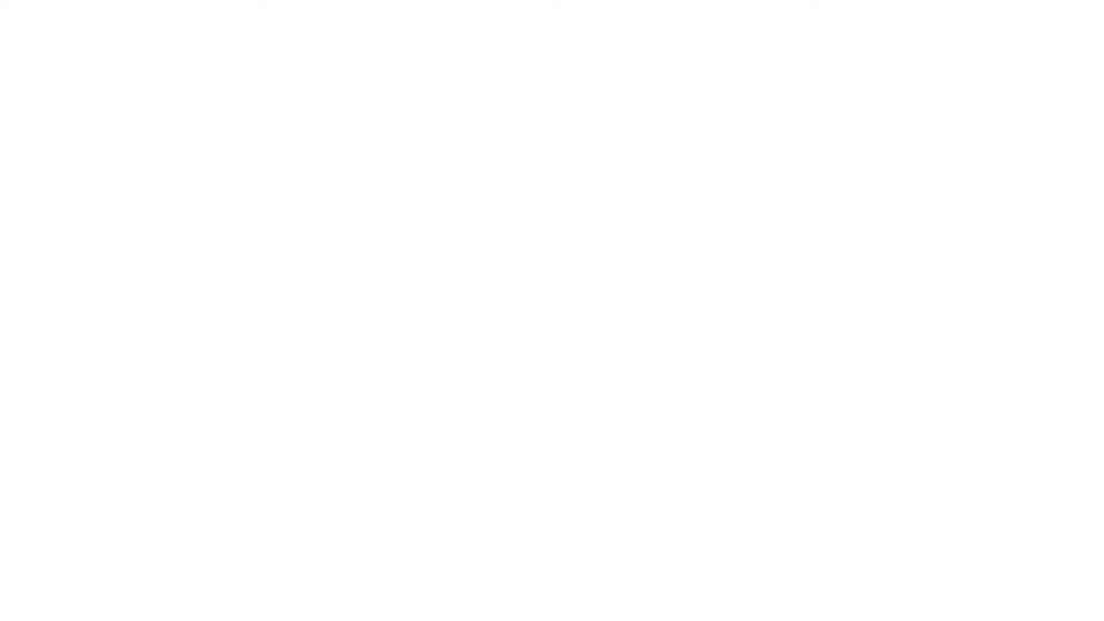
pyautogui.write('1. We all want to get b')
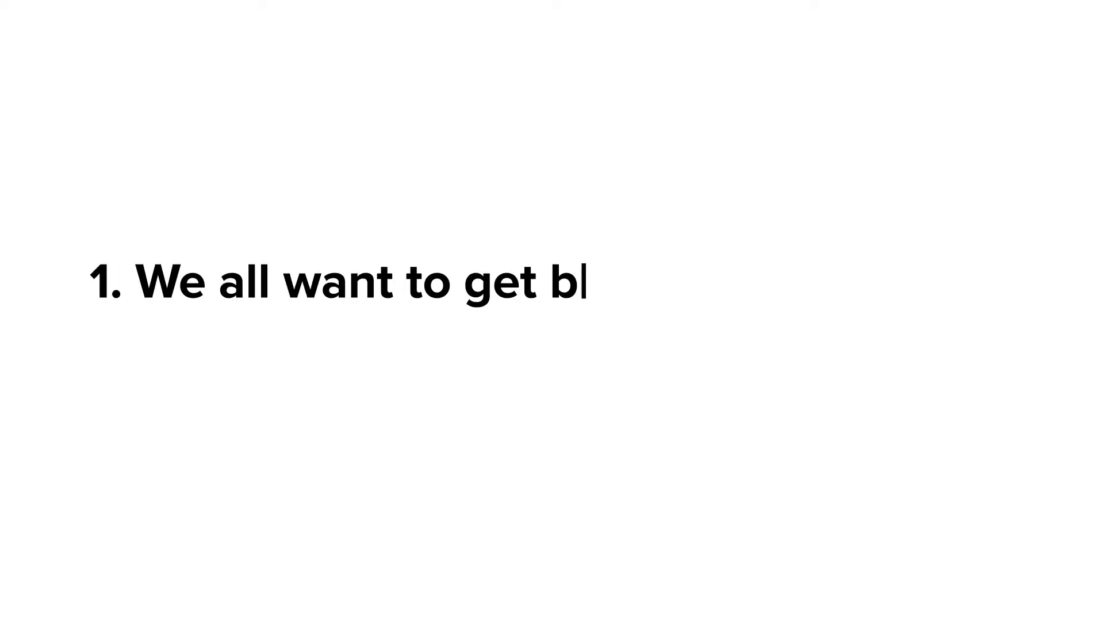
pyautogui.write('back to normal')
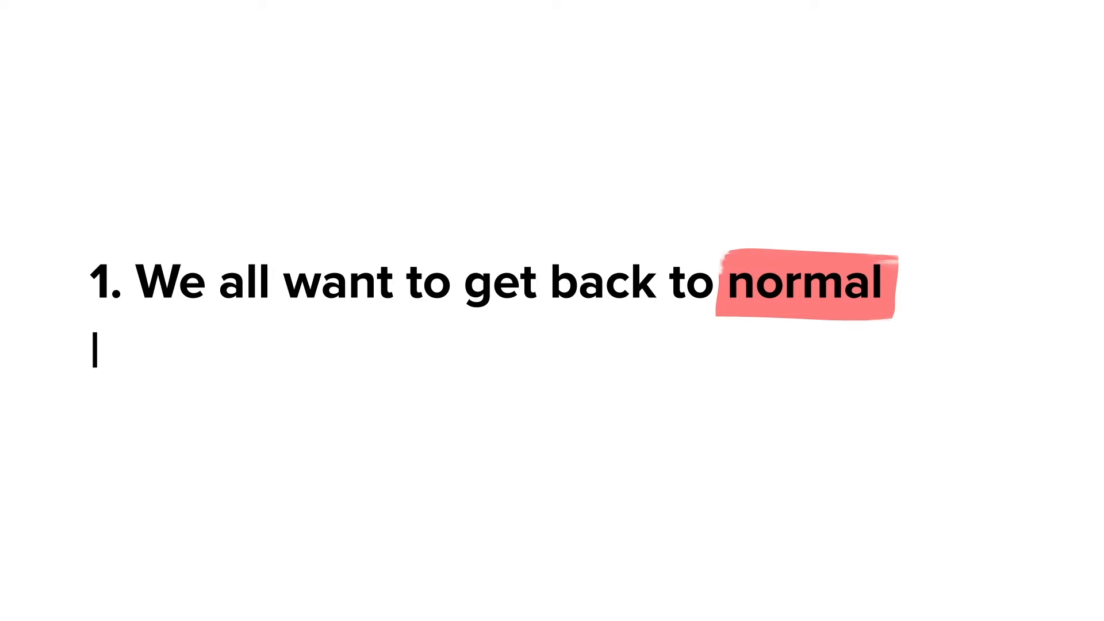